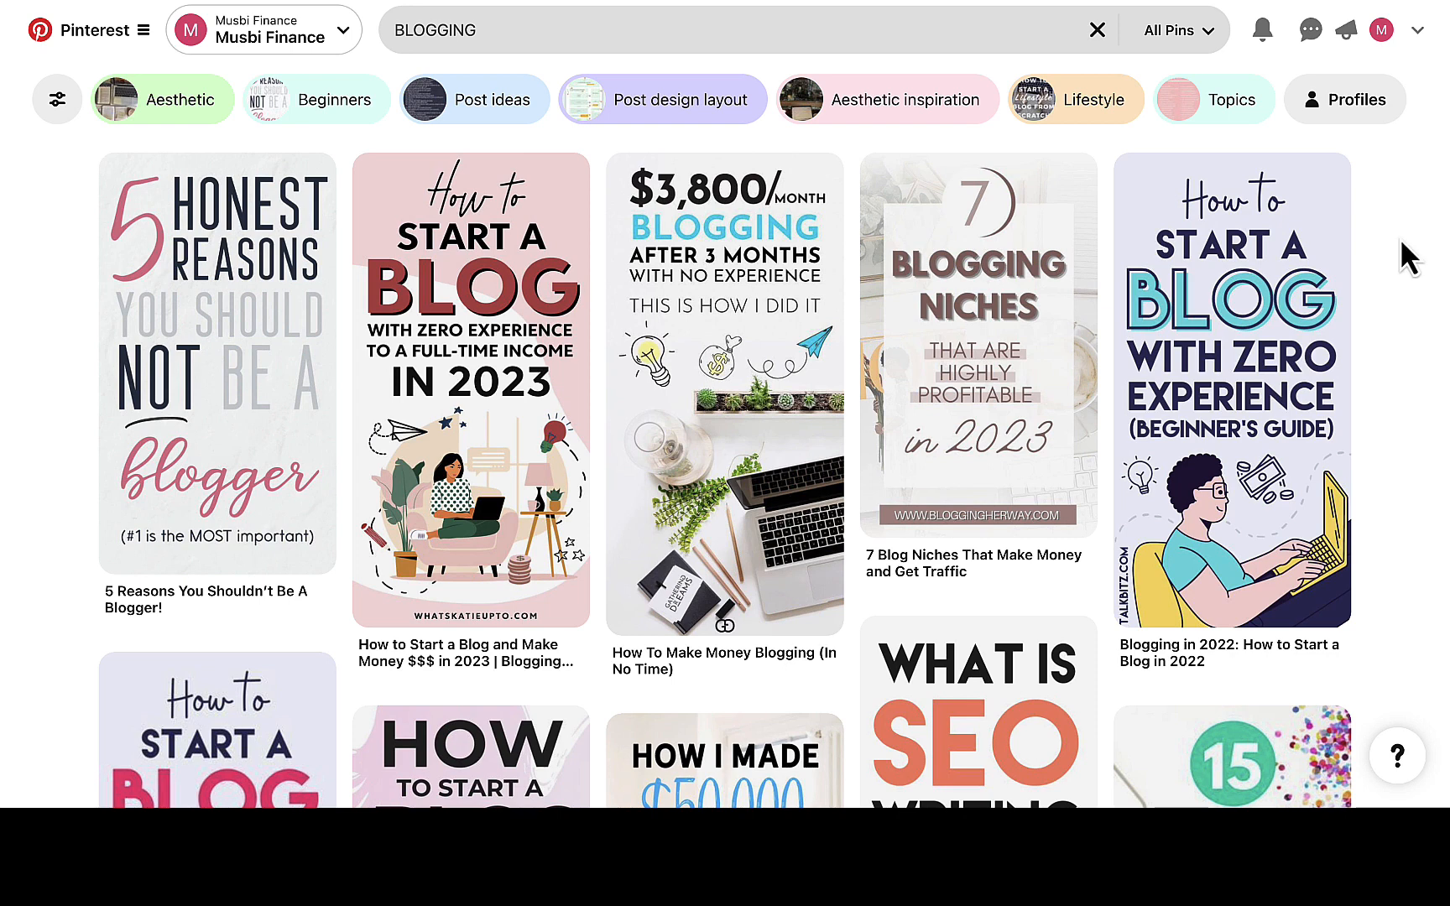
Open the account dropdown menu at the top right of the BLOGGING results
click(1417, 29)
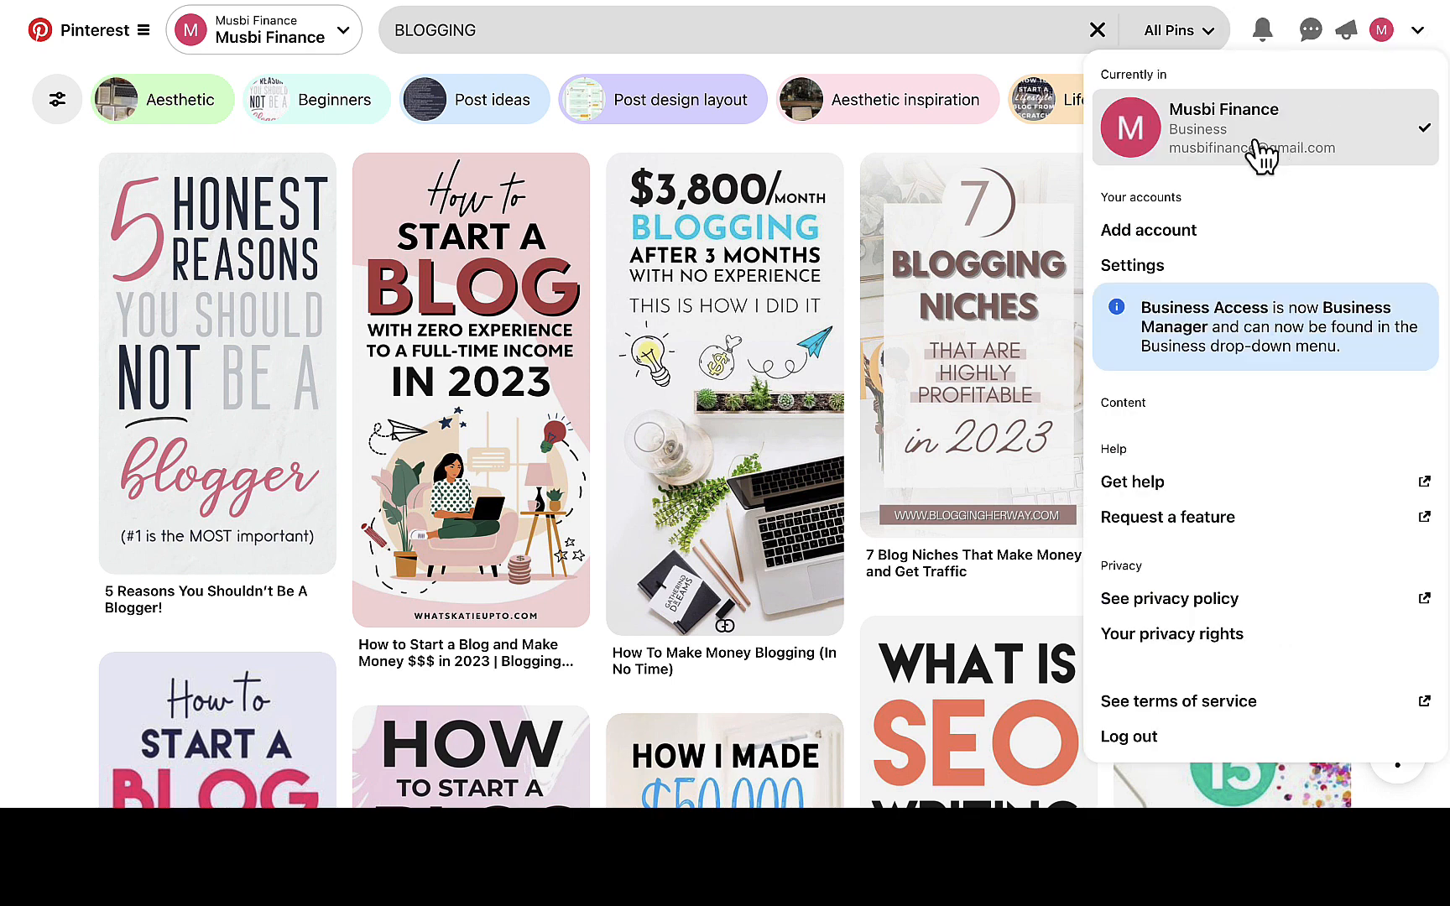
mouse_move(1148, 229)
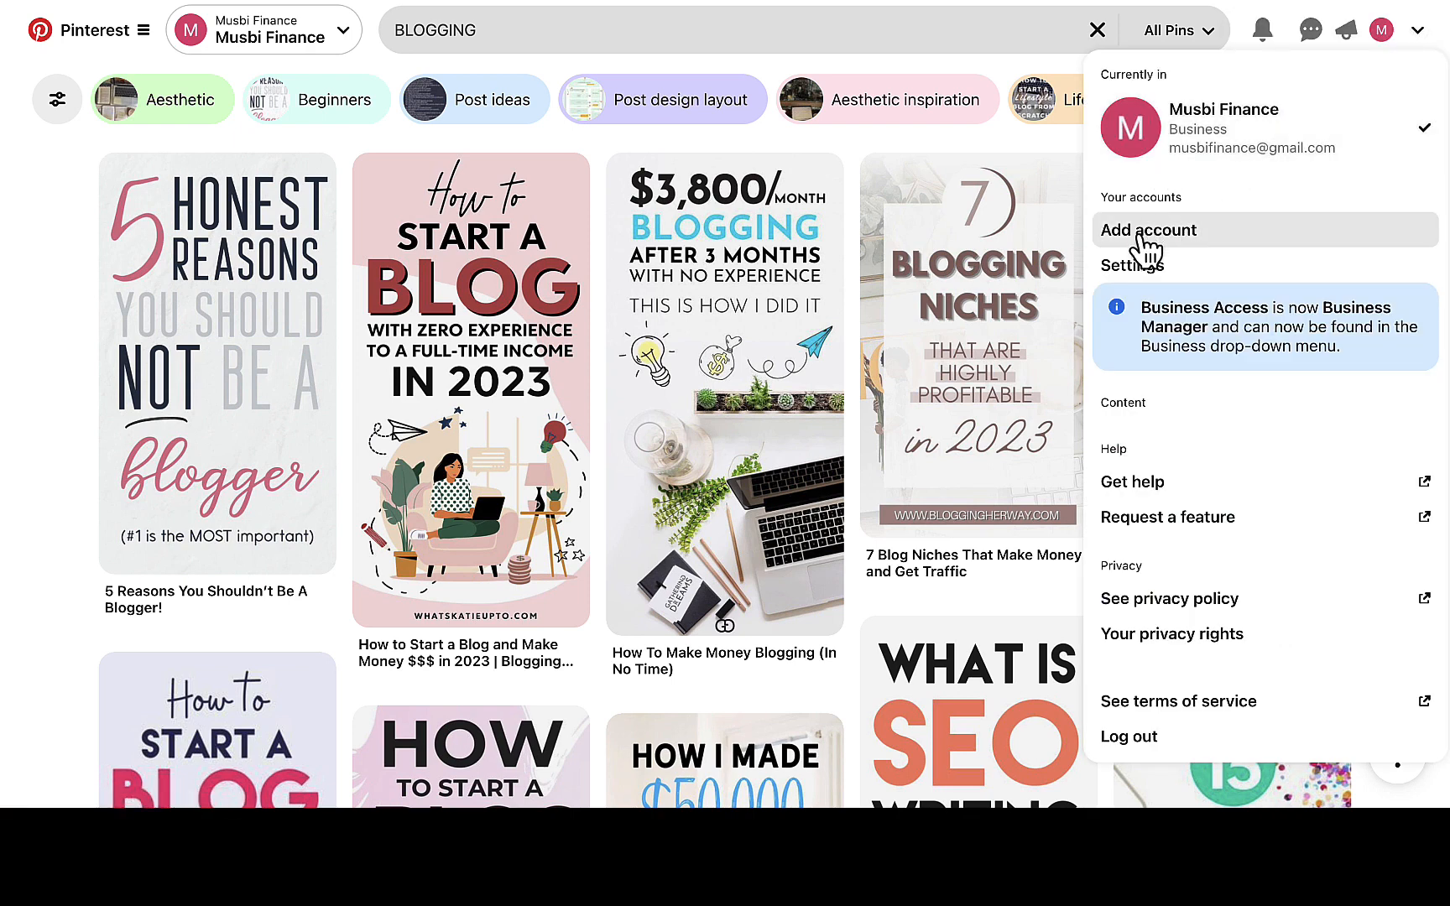
mouse_move(1175, 259)
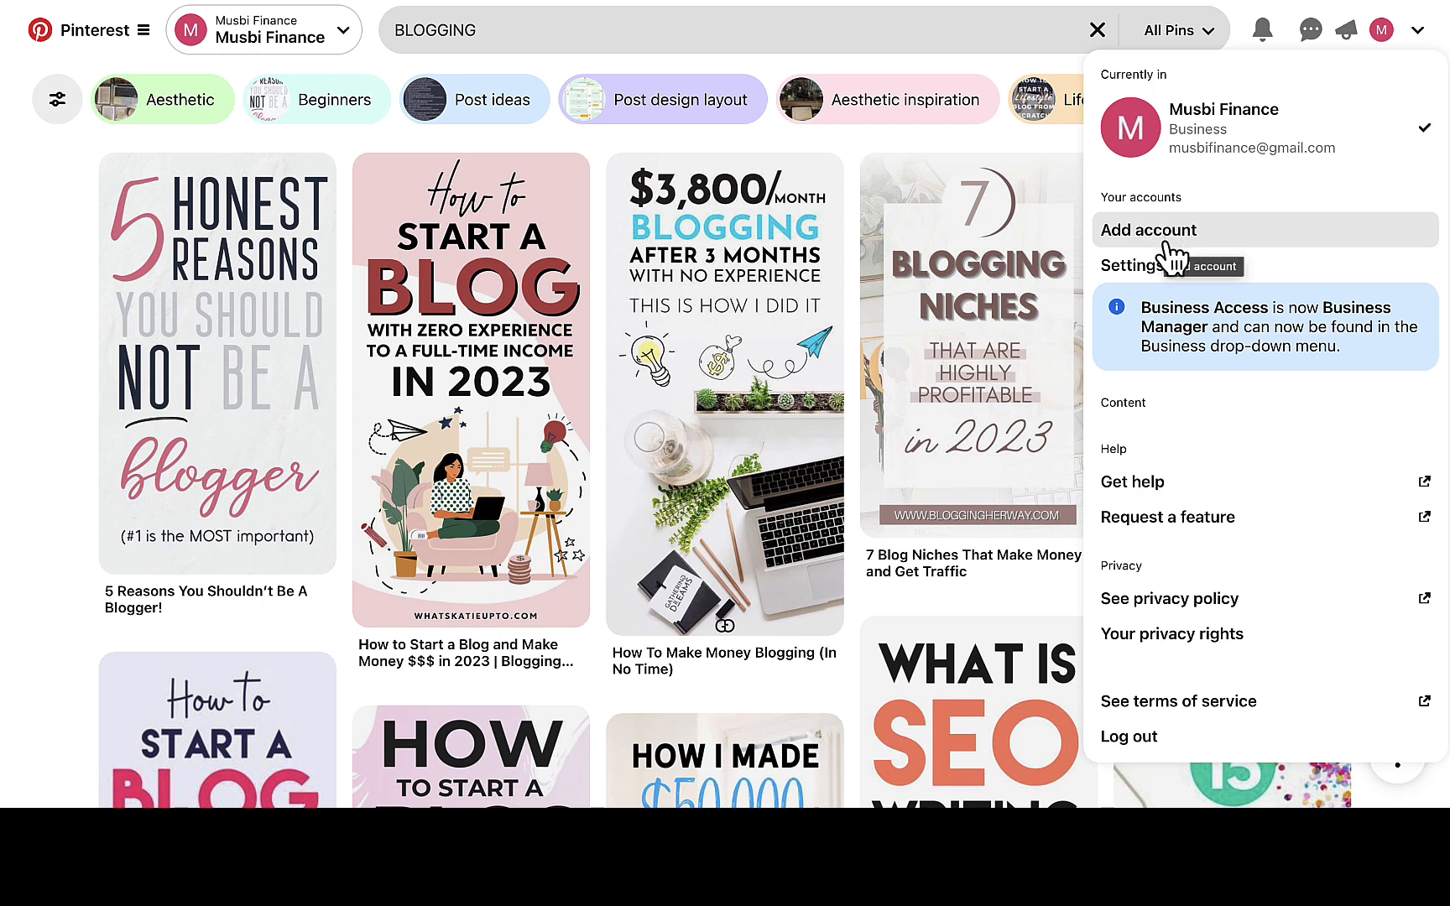
mouse_move(1132, 266)
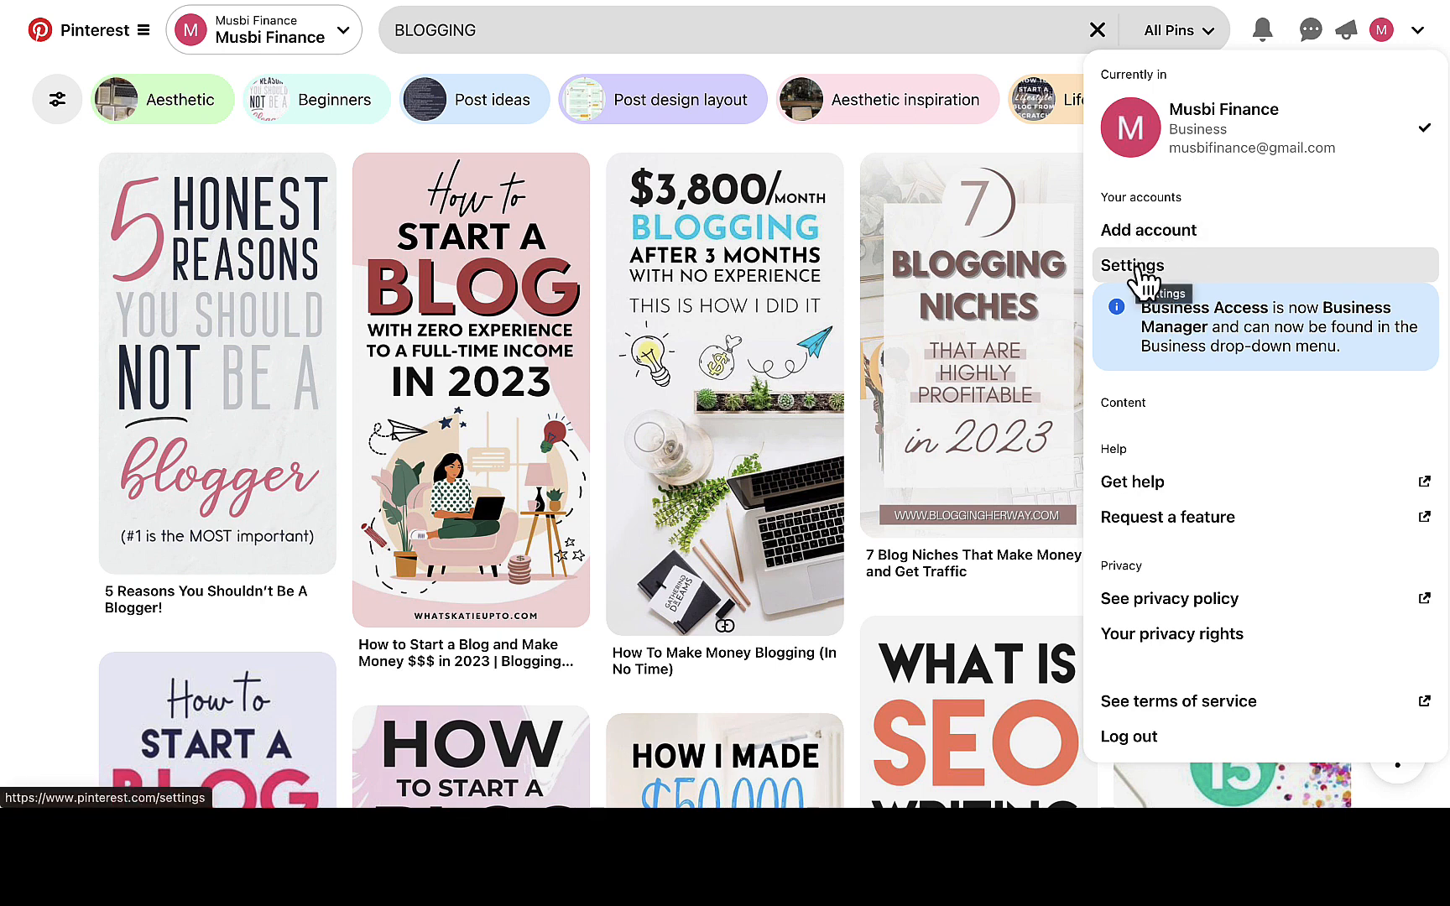
Choose Settings from the account menu to reach Edit profile
click(1130, 266)
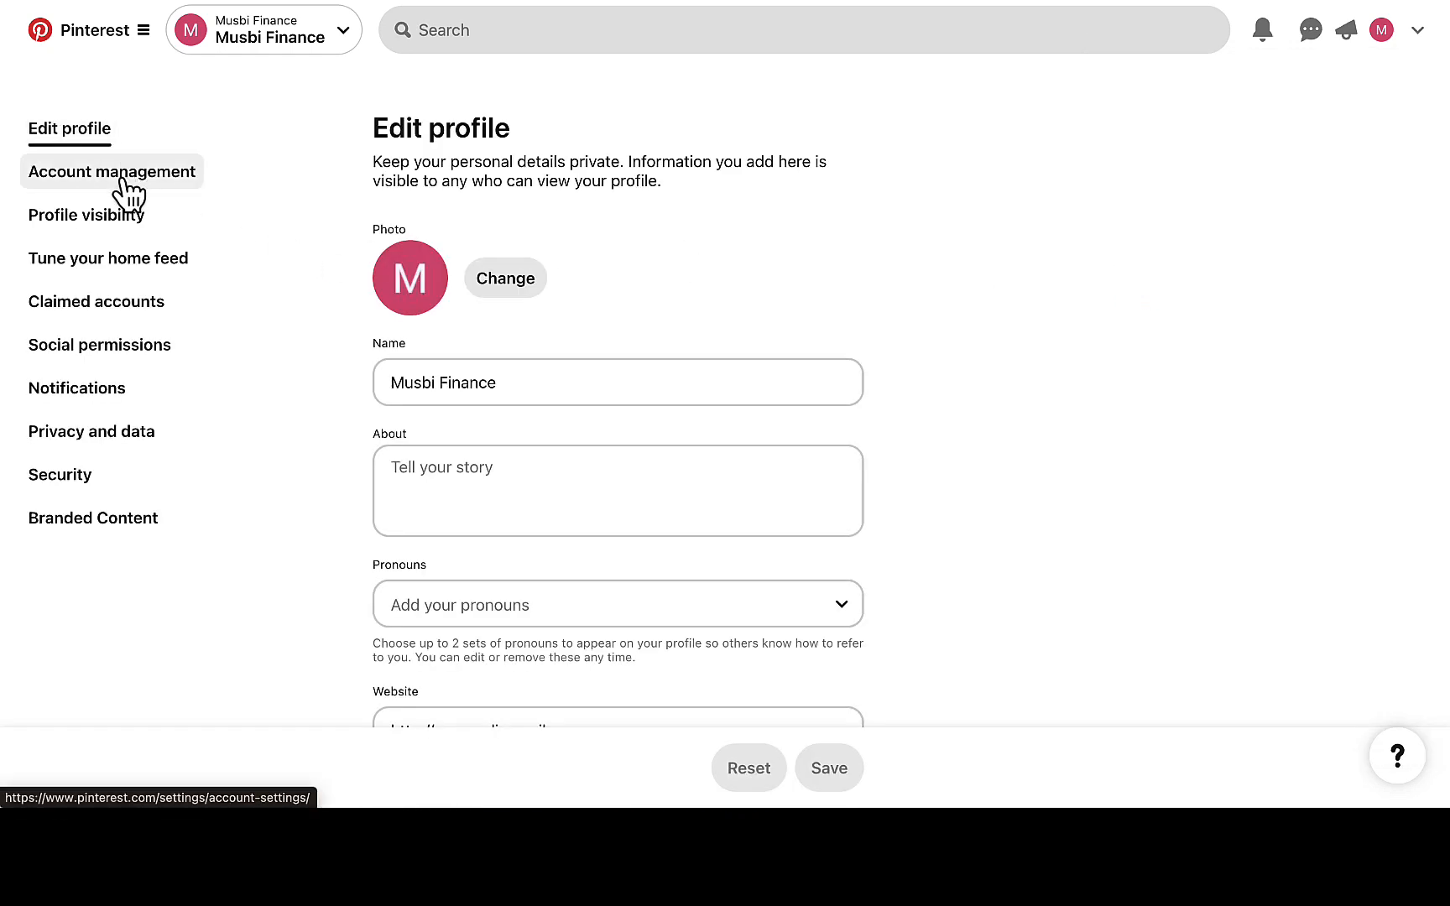
mouse_move(85, 214)
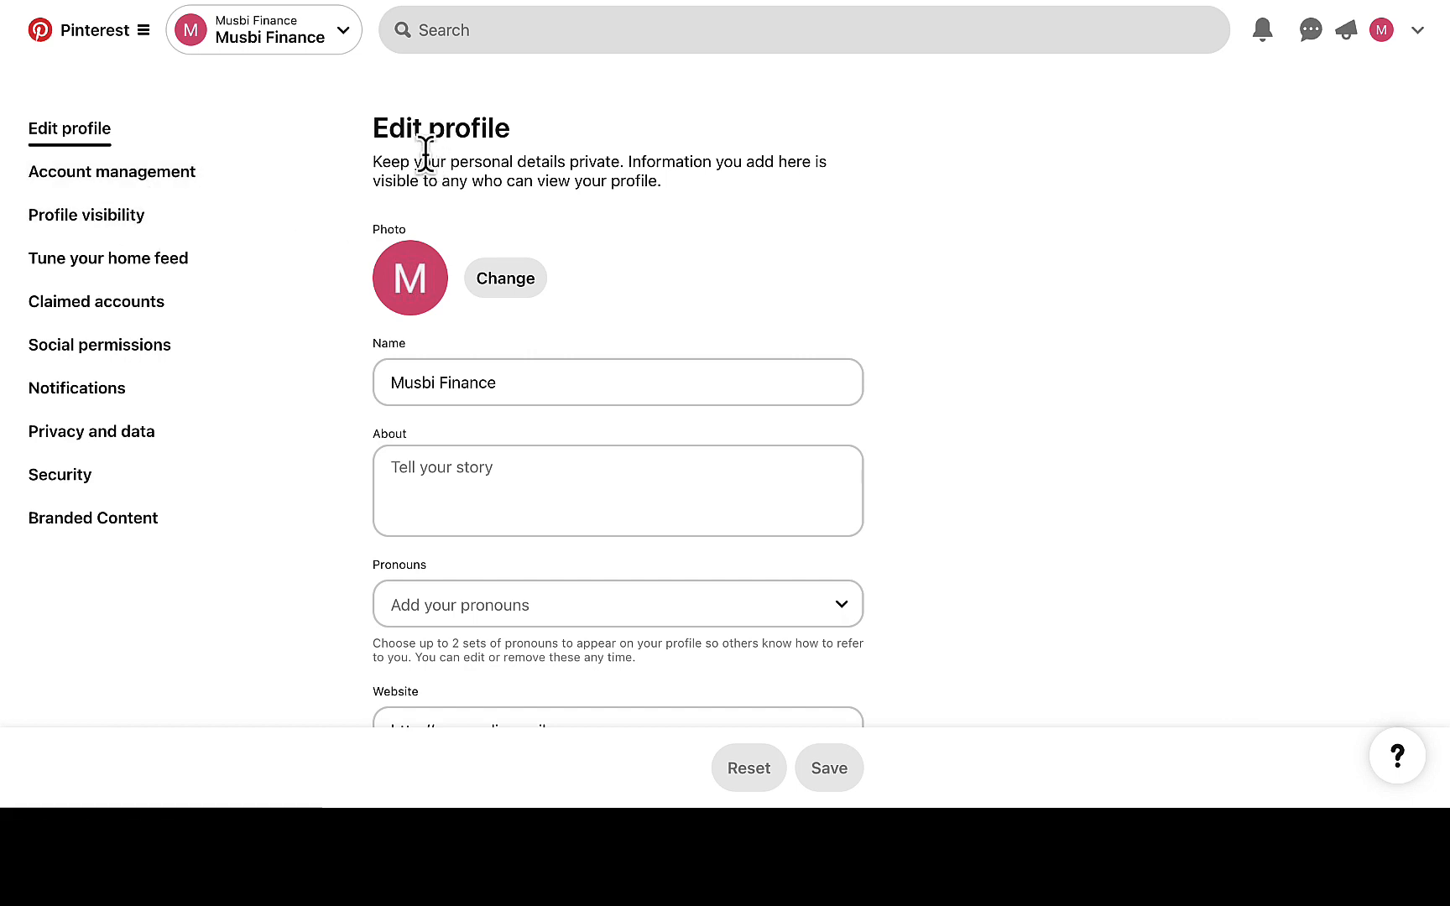
mouse_move(516, 170)
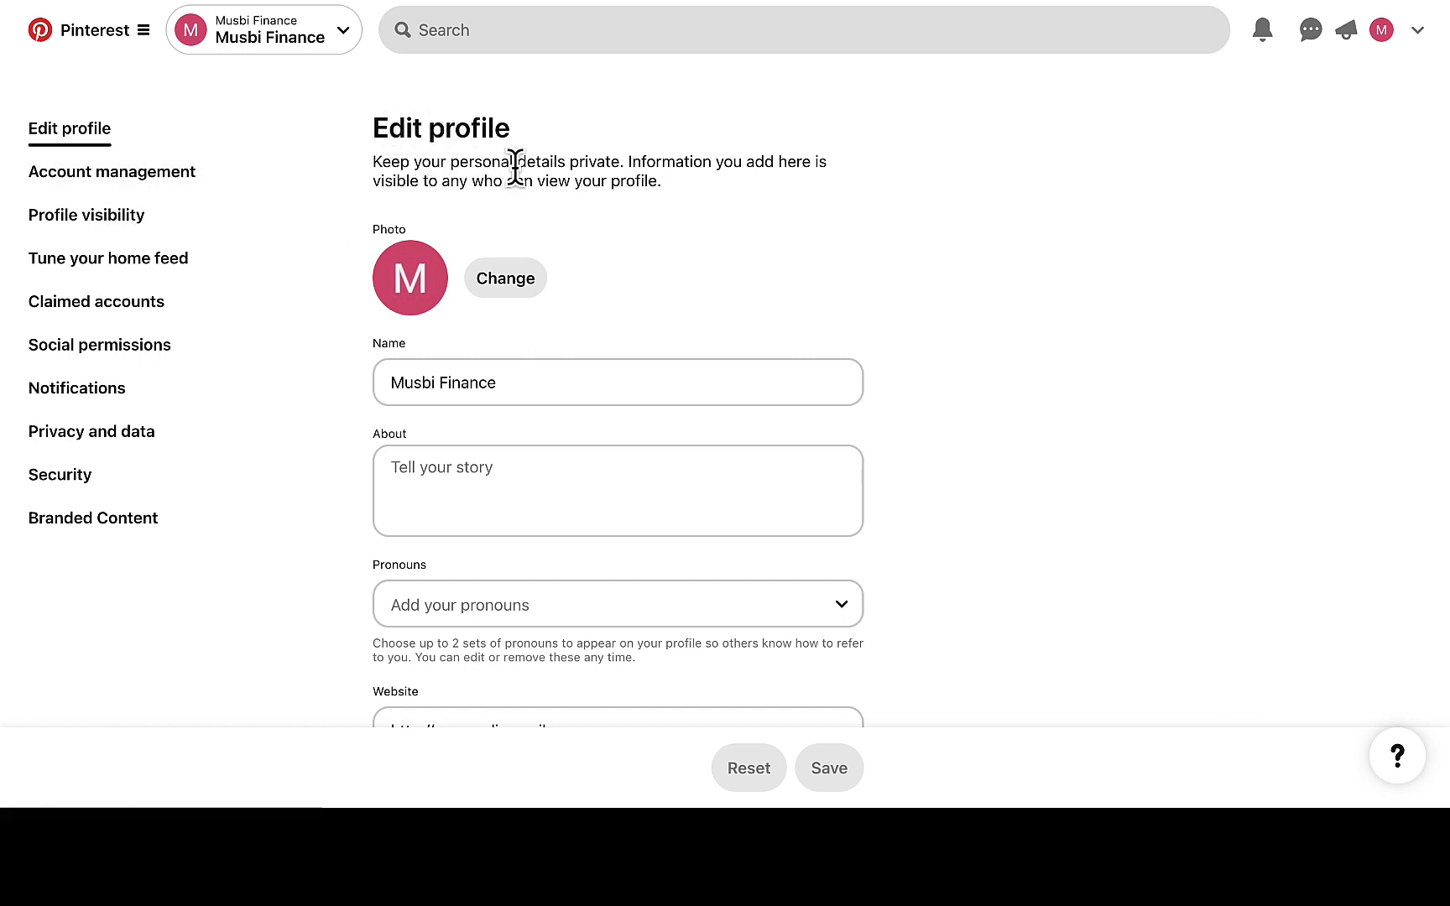
scroll(down, 3)
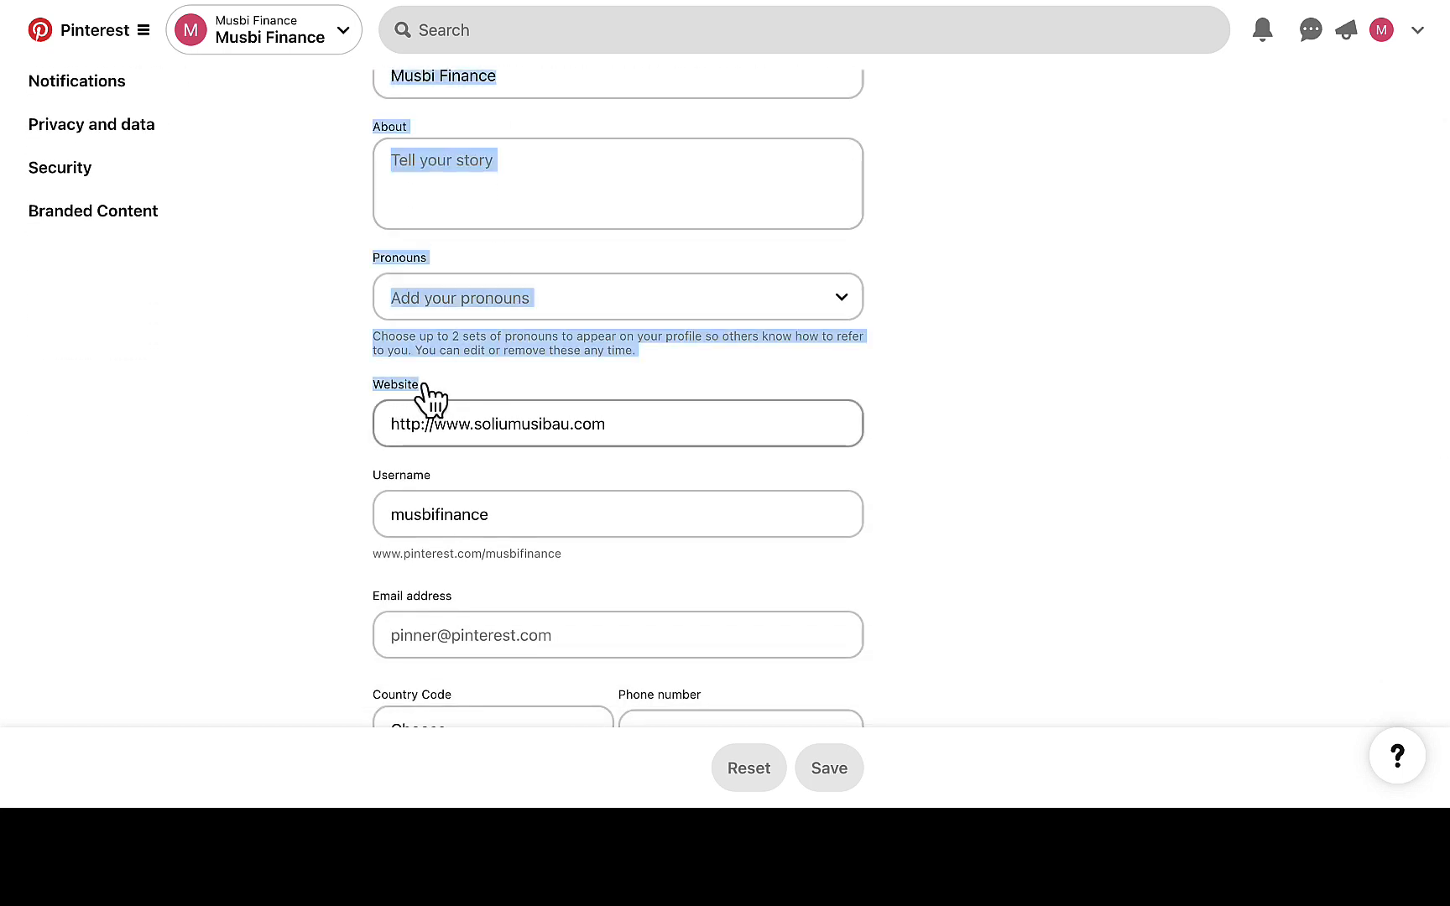
click(616, 423)
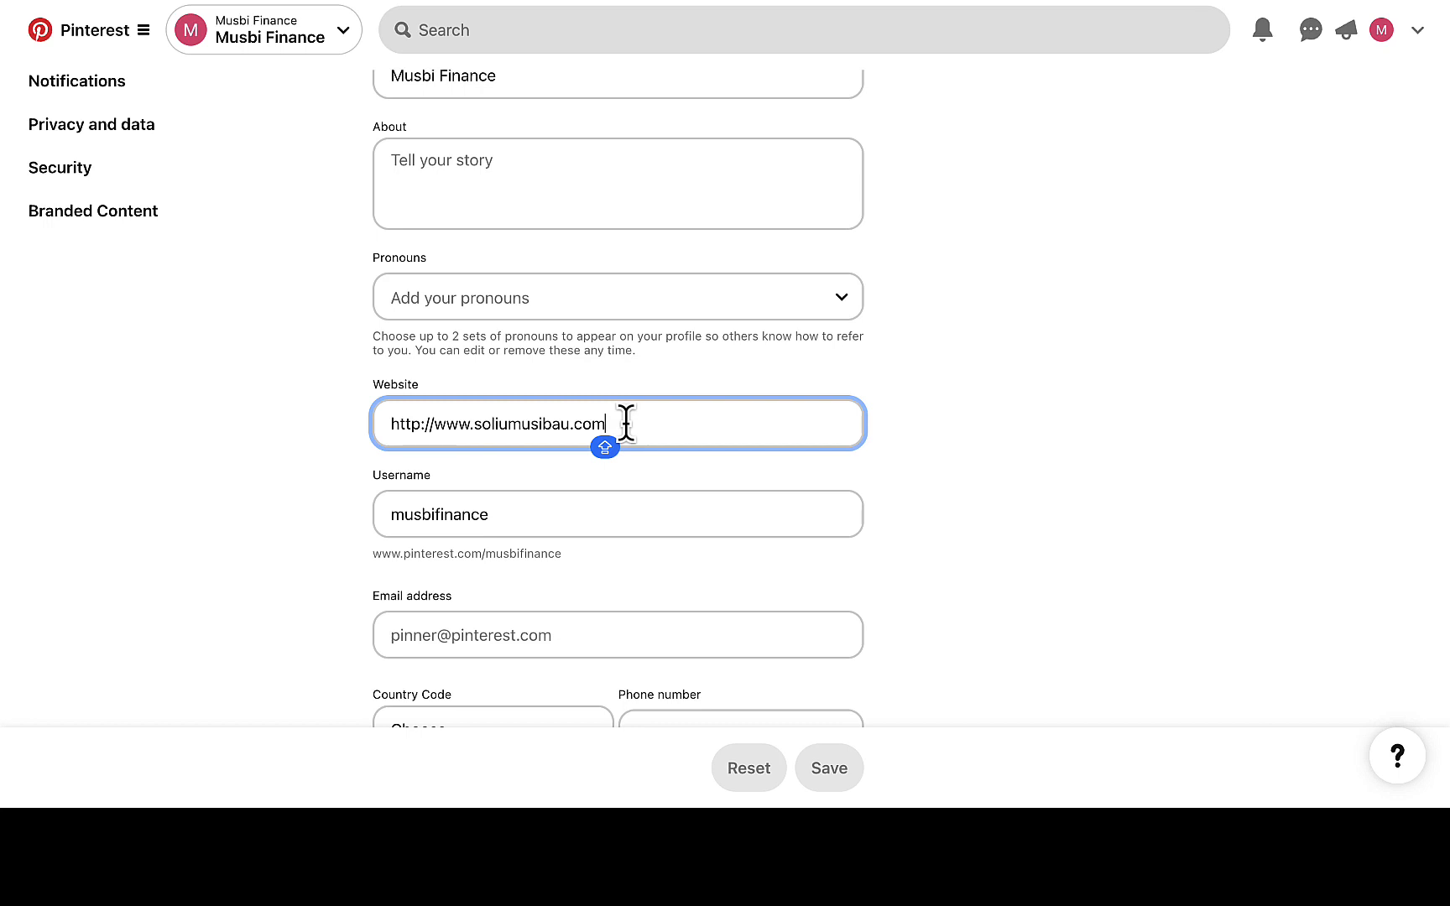
drag(606, 424, 472, 424)
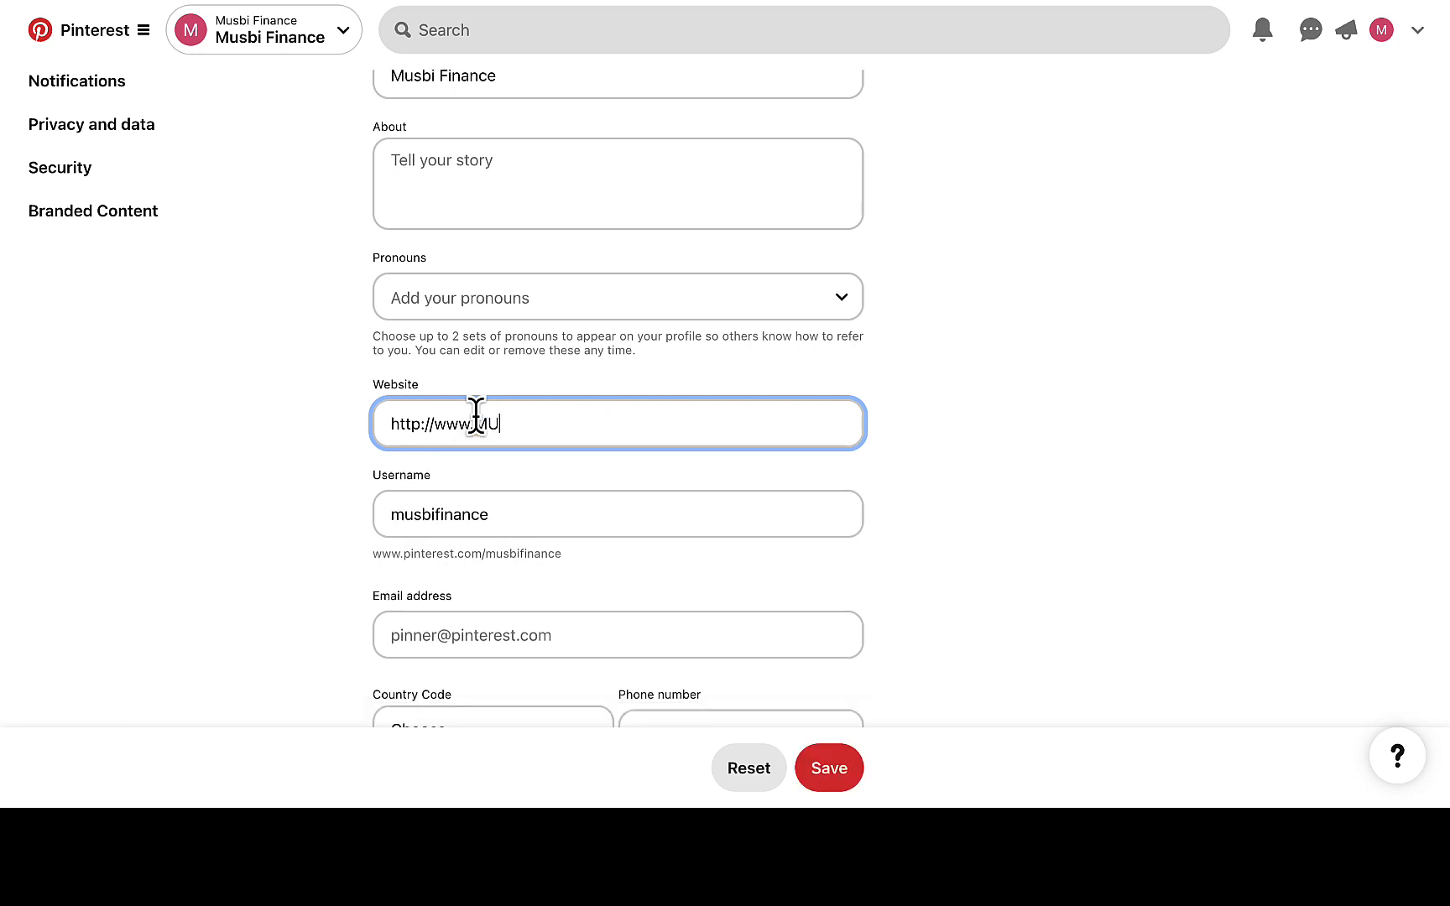
text(SBIFI)
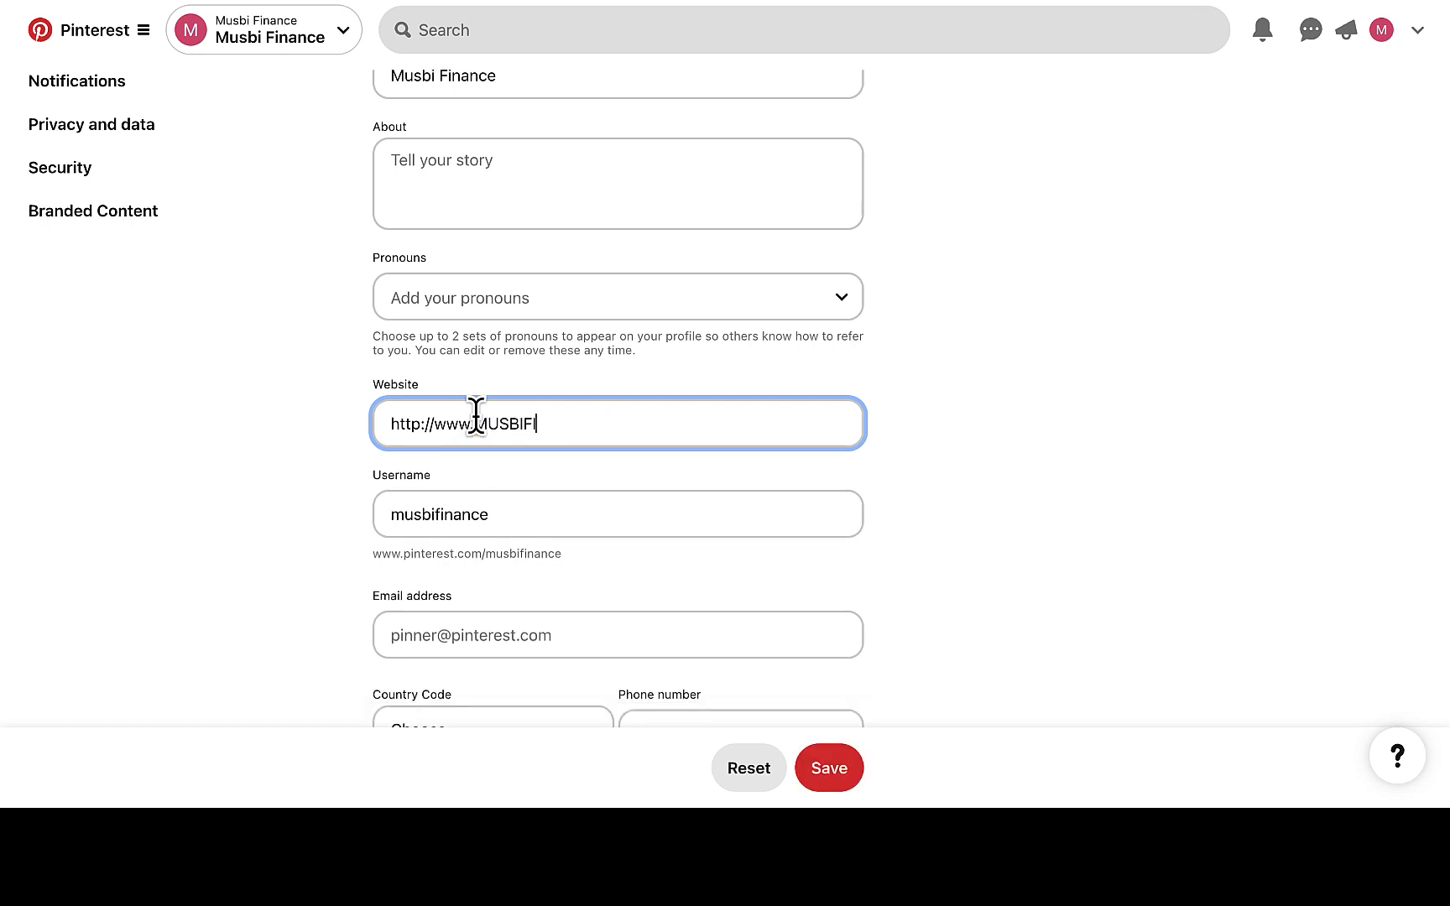
text(NANCE.C)
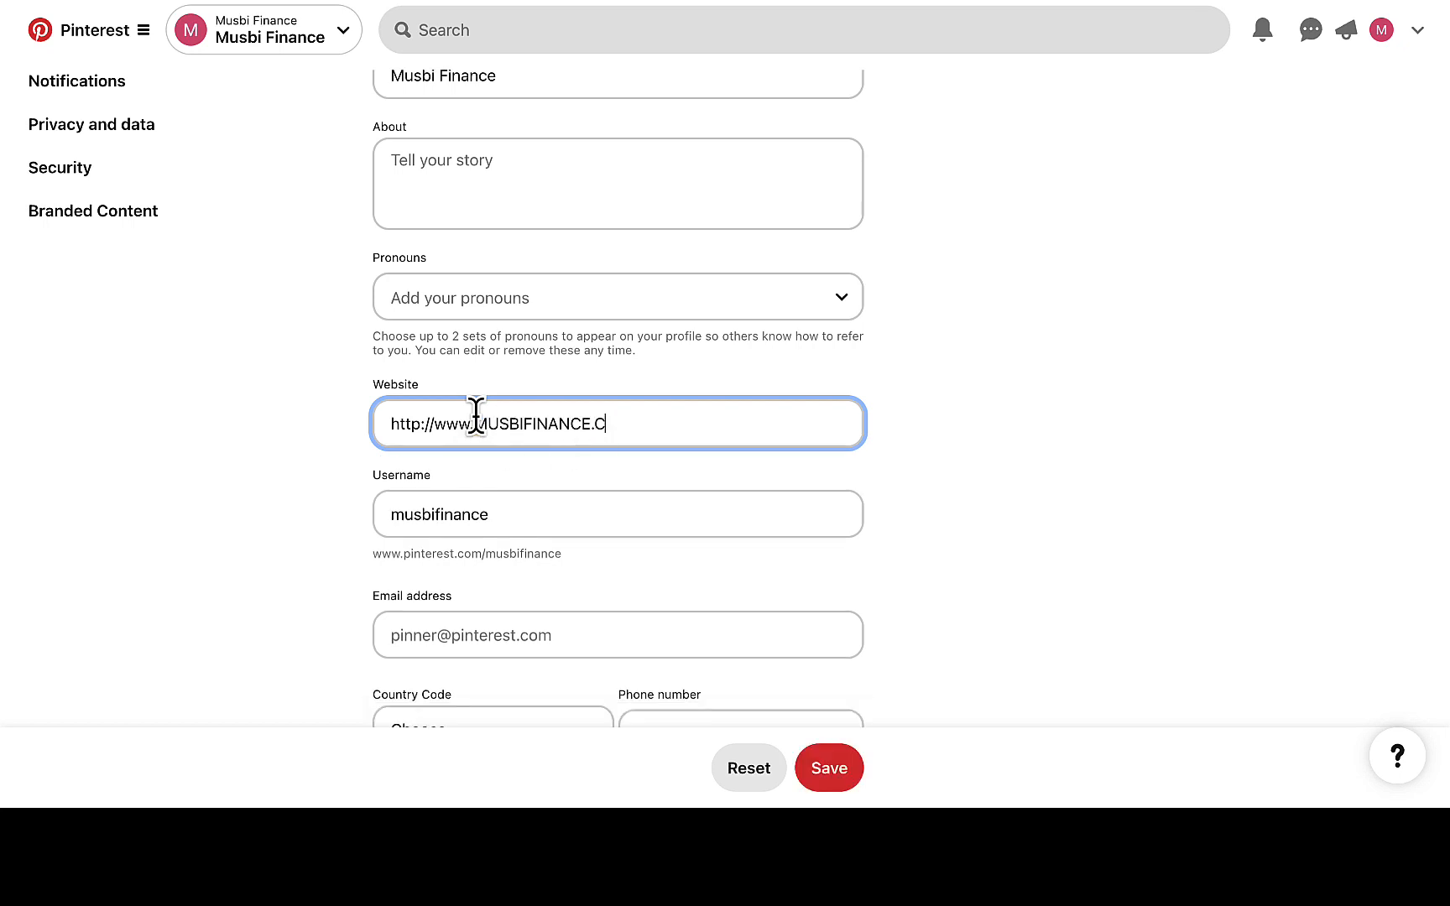
text(OM)
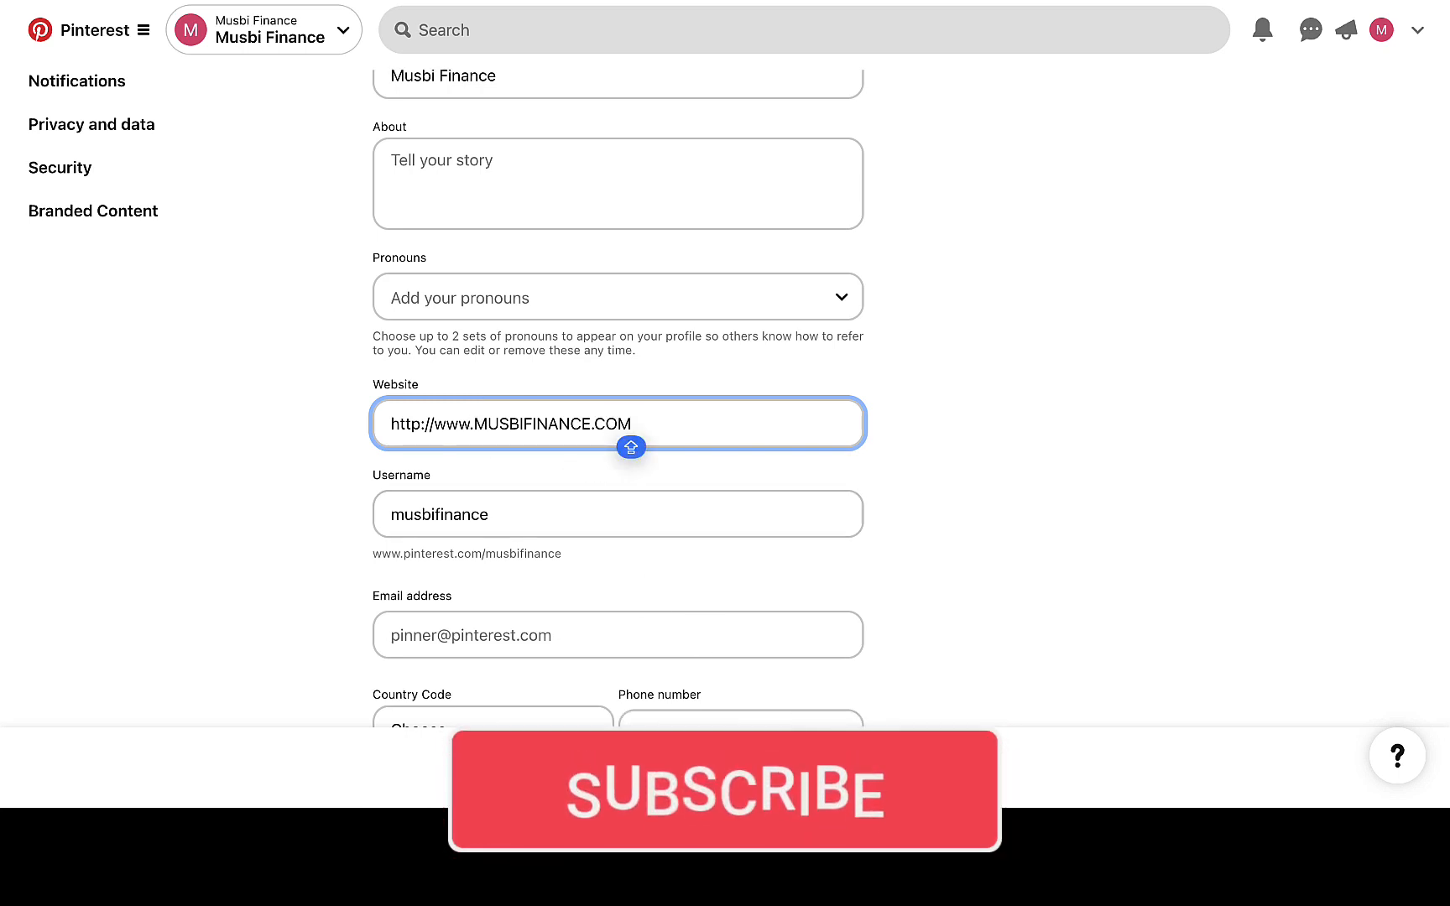